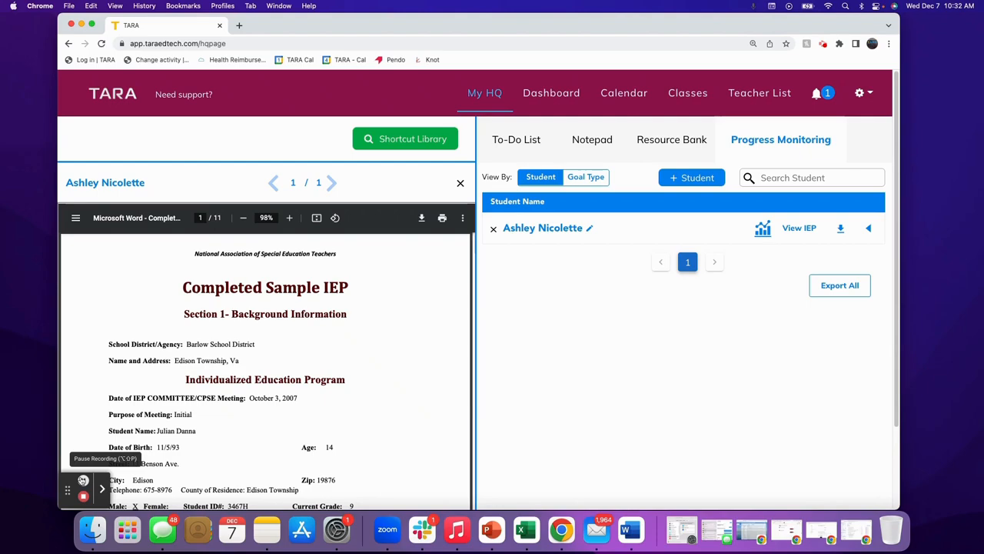
Expand the student's IEP goal list and reveal the Math goal's objectives/benchmarks.
left_click(867, 228)
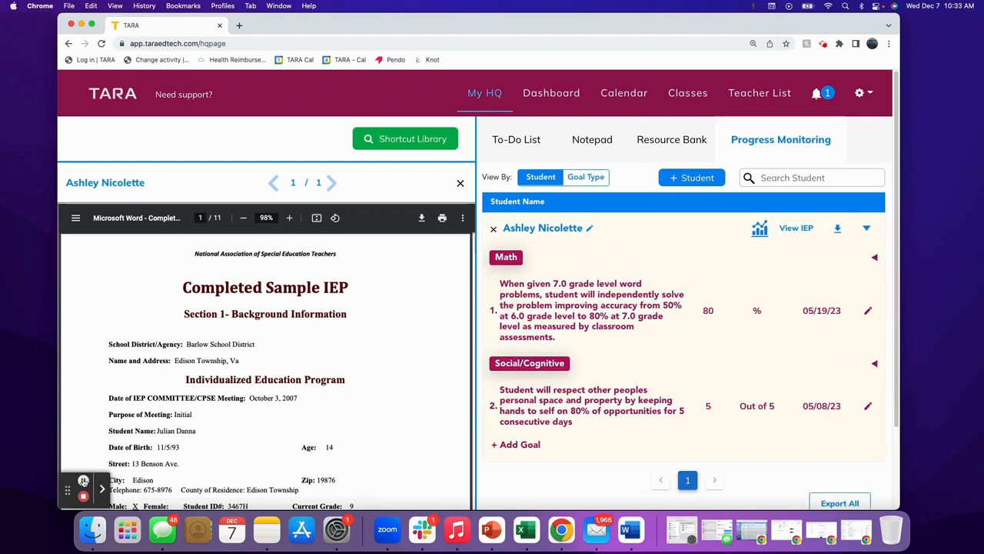
mouse_move(292, 415)
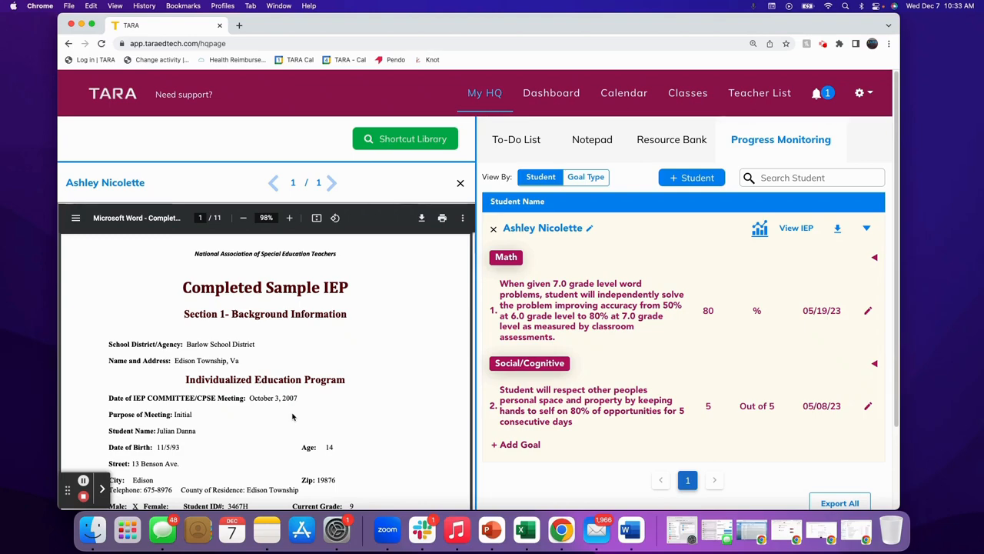
mouse_move(83, 480)
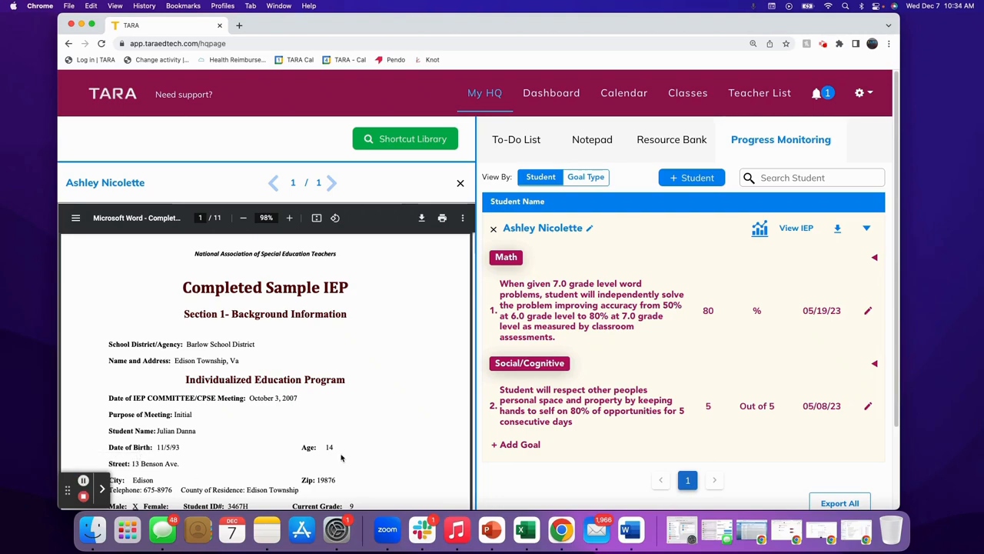
mouse_move(662, 246)
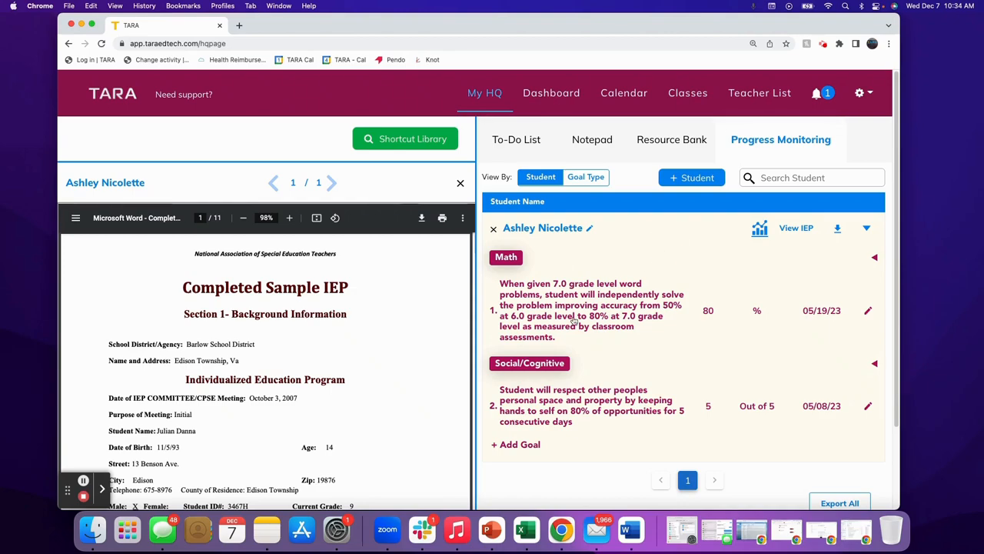
left_click(874, 257)
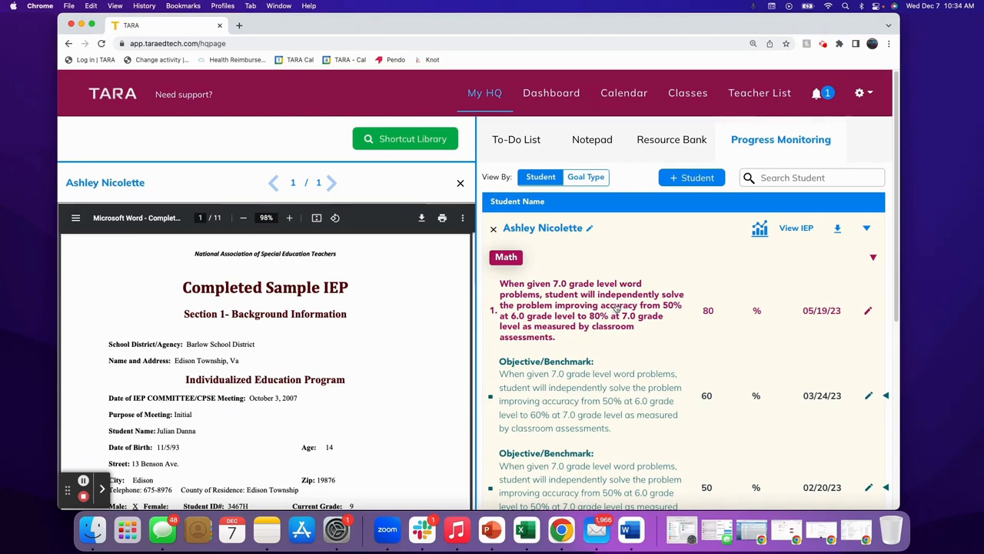
mouse_move(760, 228)
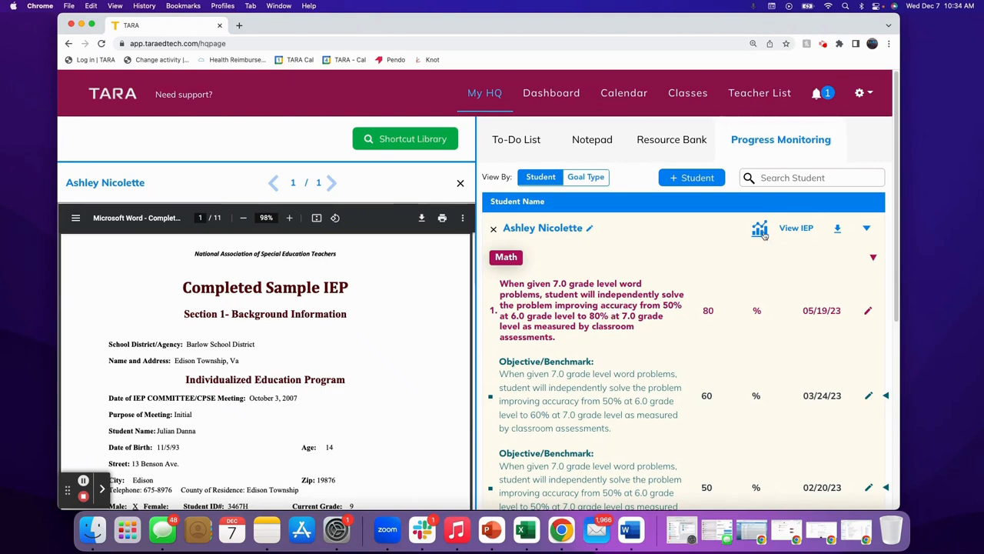
View the student's Goal Progress charts, switching to Social/Cognitive and back to Math.
left_click(759, 228)
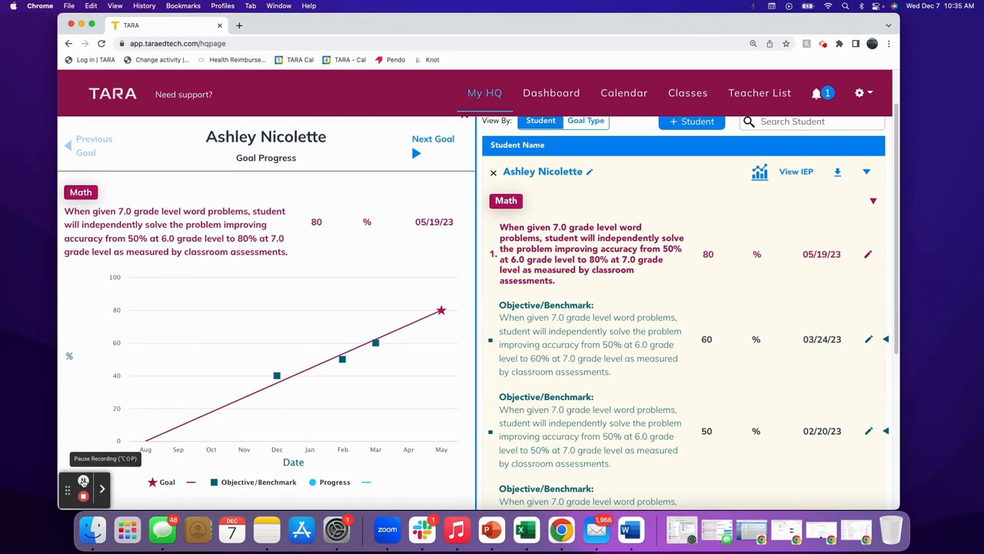
left_click(416, 147)
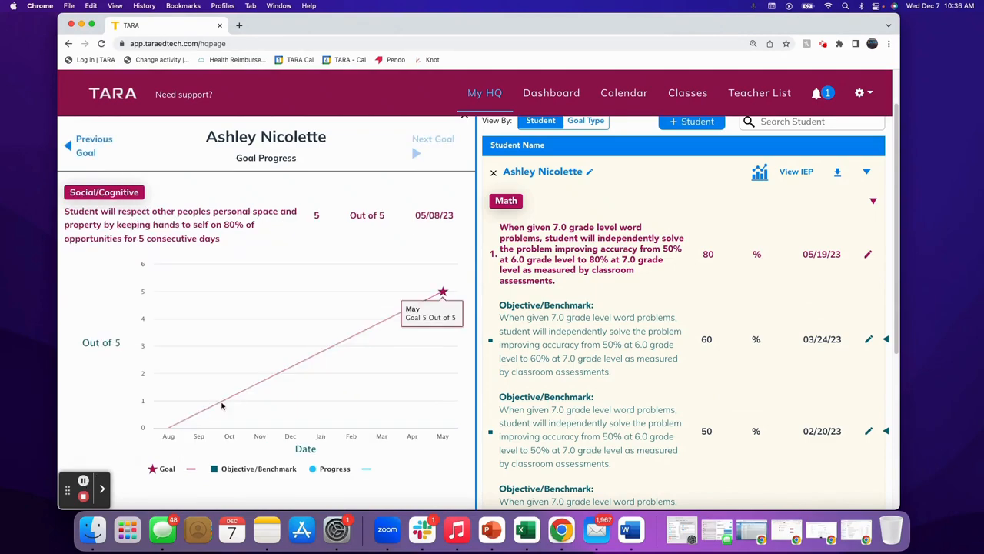
mouse_move(423, 486)
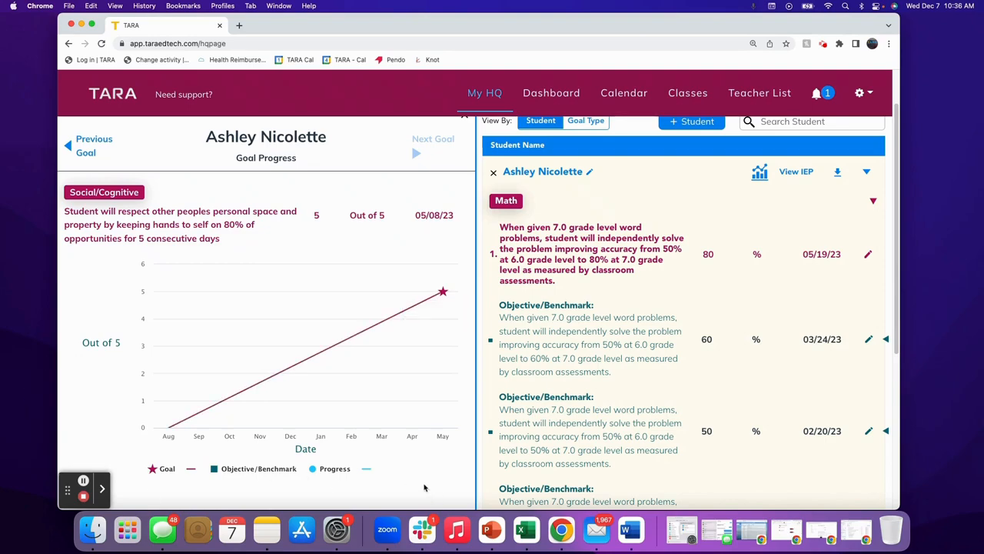
mouse_move(416, 483)
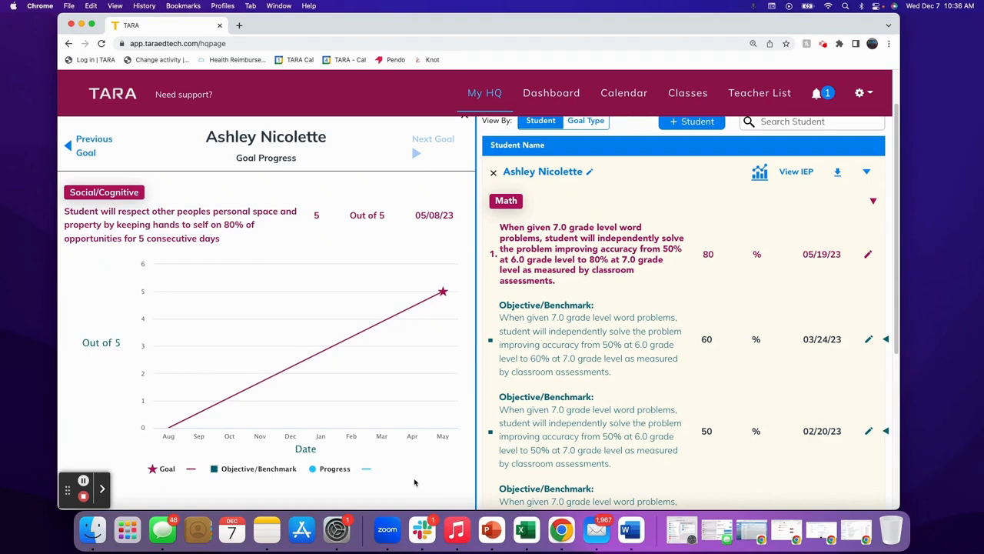
mouse_move(400, 479)
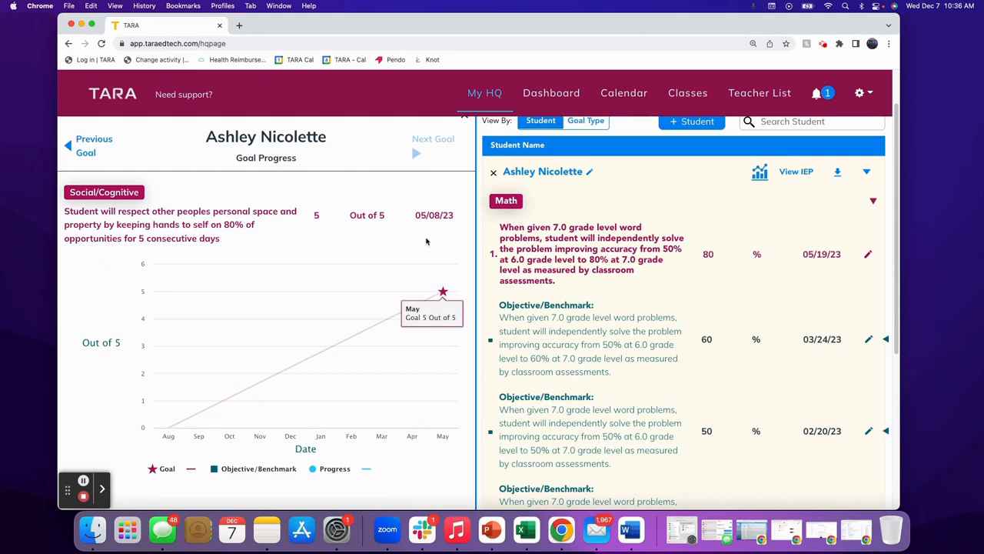
mouse_move(398, 389)
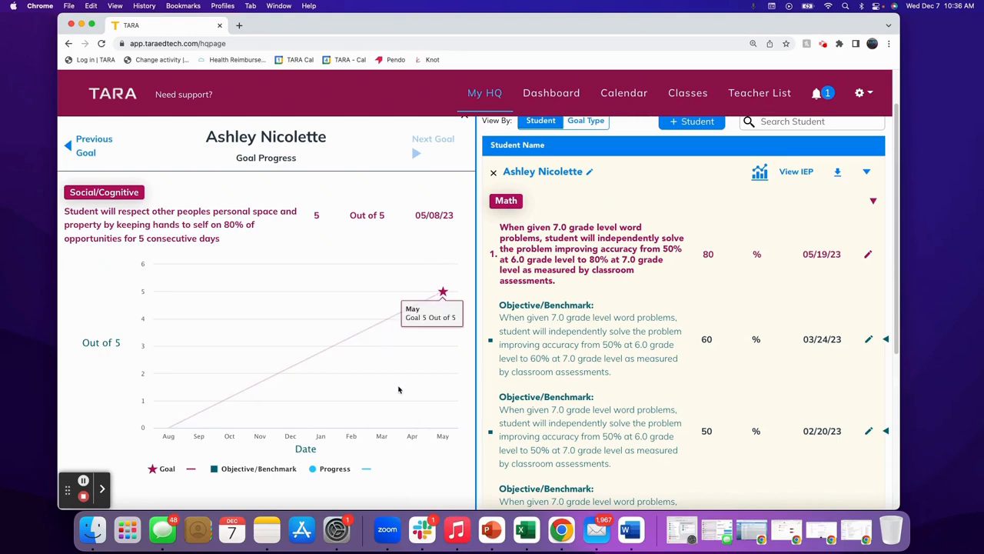
mouse_move(397, 406)
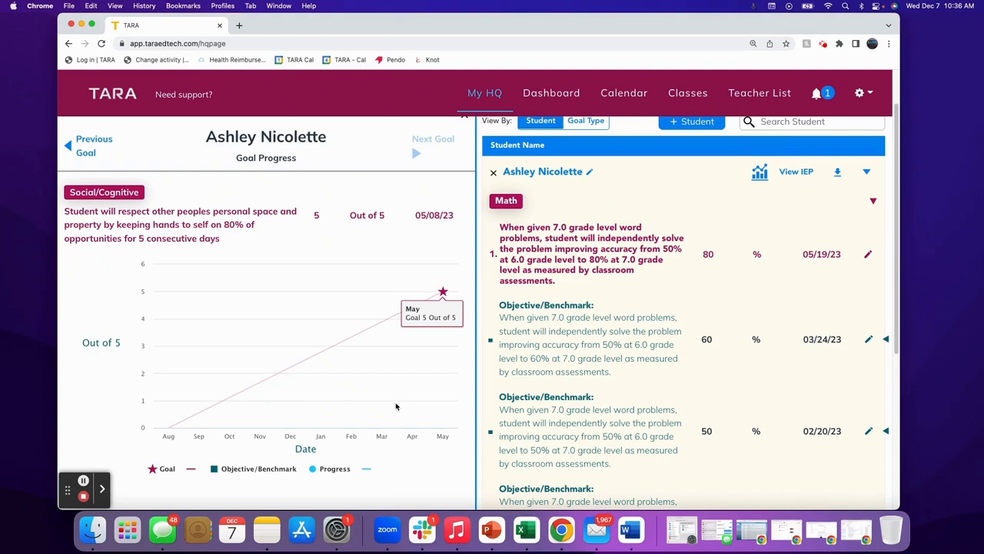
mouse_move(286, 433)
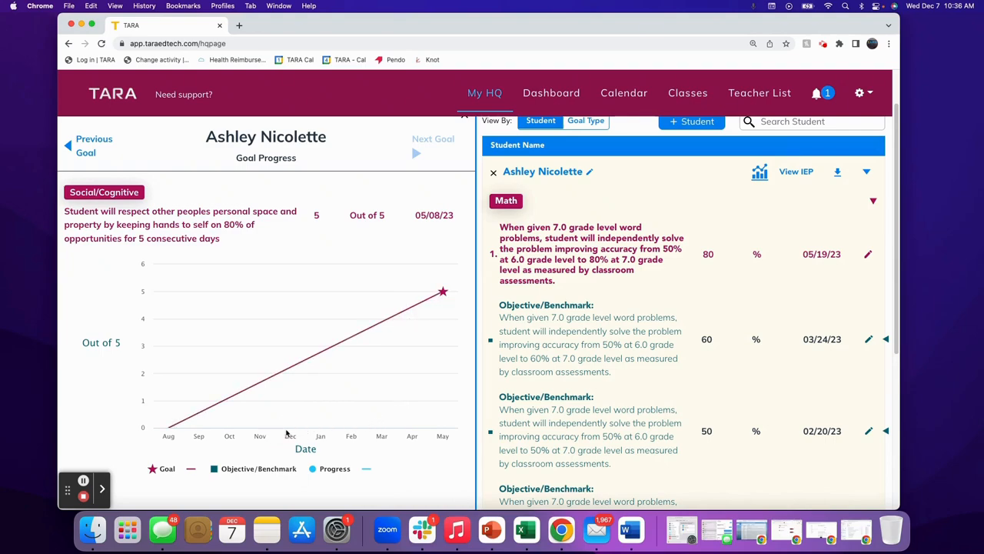
mouse_move(443, 292)
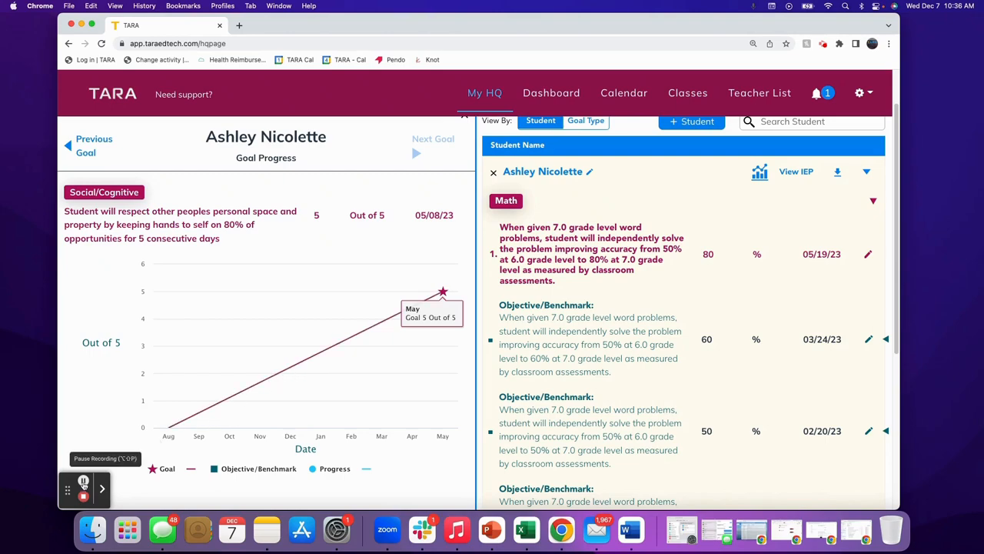
left_click(434, 144)
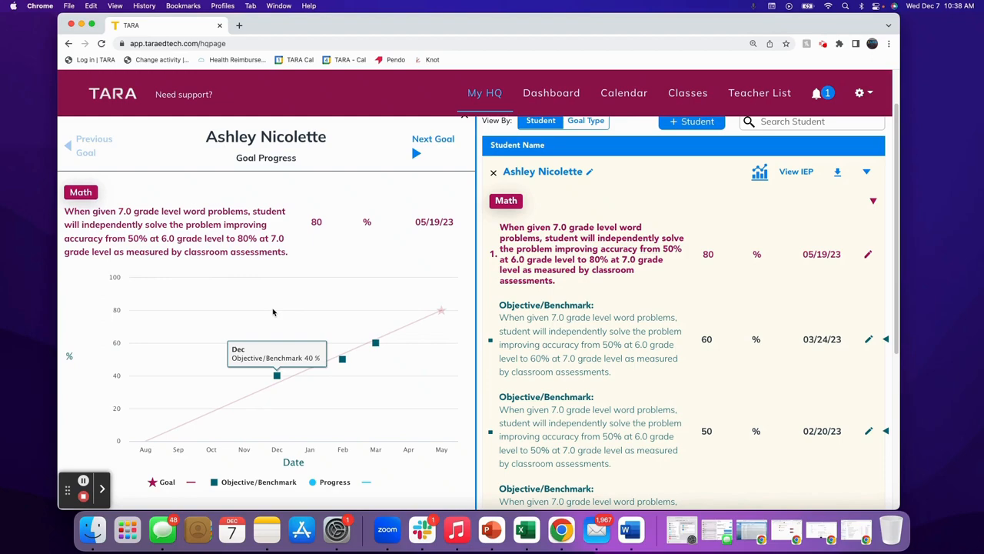
mouse_move(440, 310)
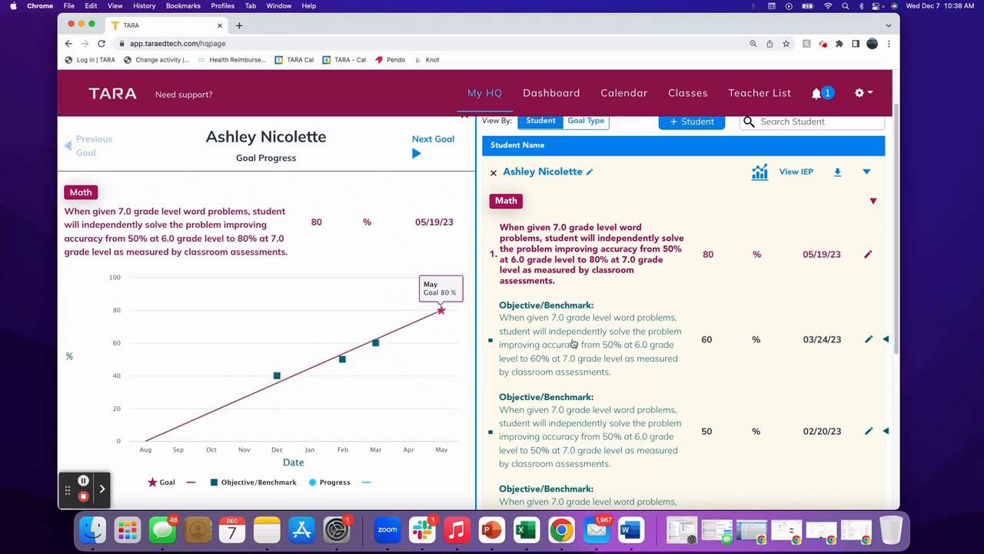
left_click(886, 340)
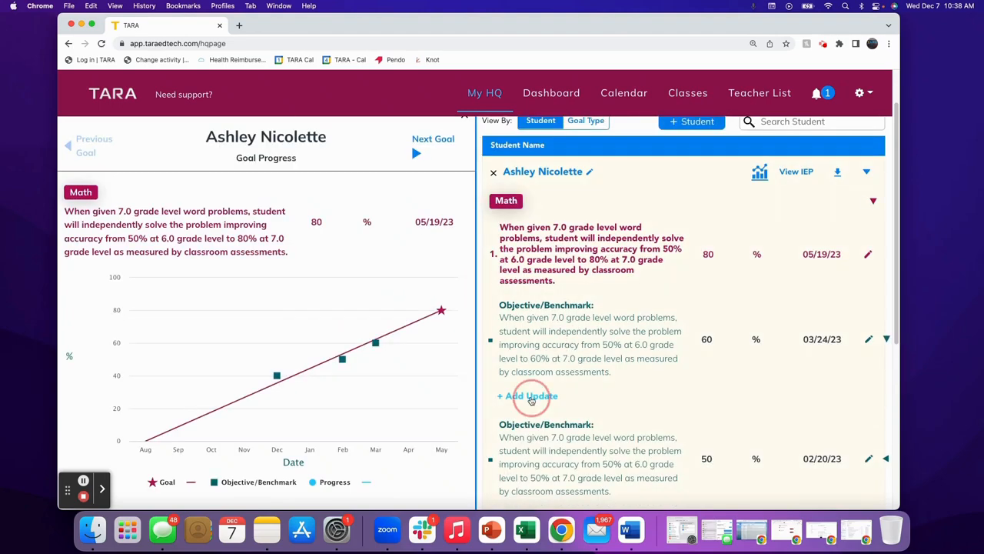
left_click(528, 395)
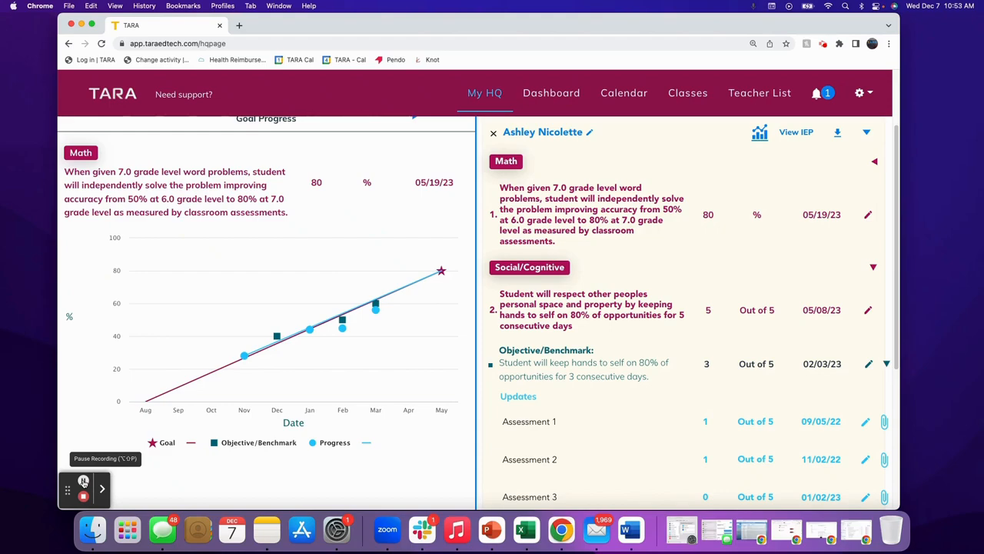
scroll("up", 3)
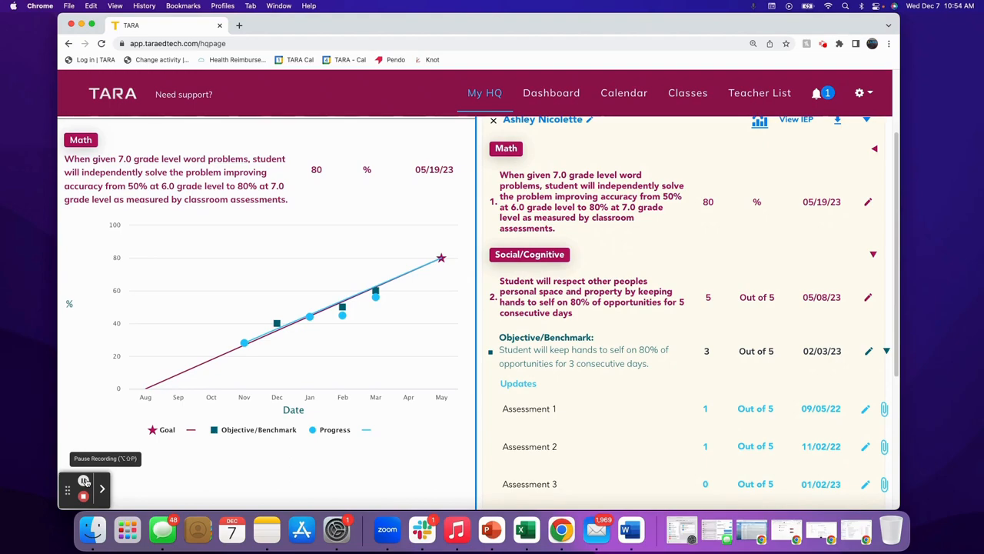
mouse_move(275, 321)
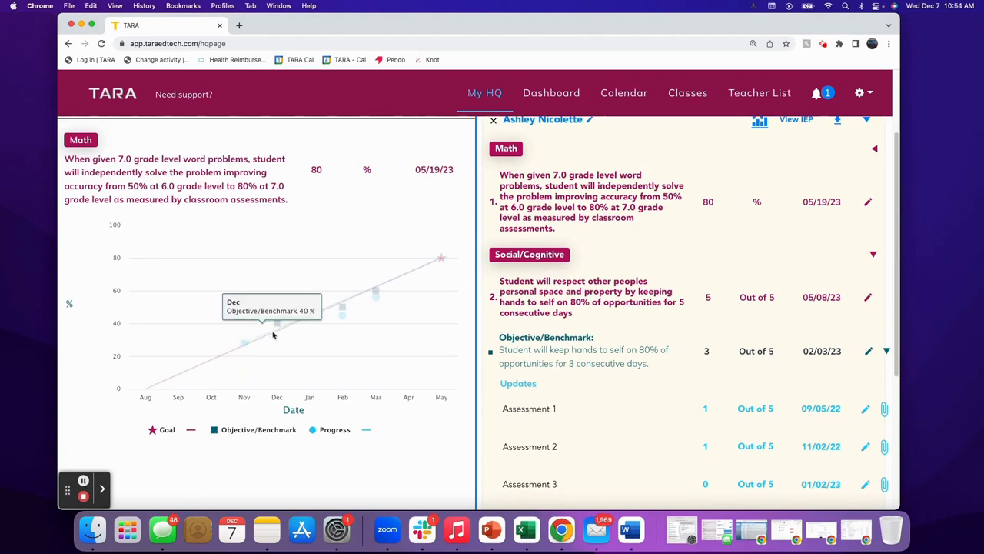
mouse_move(309, 317)
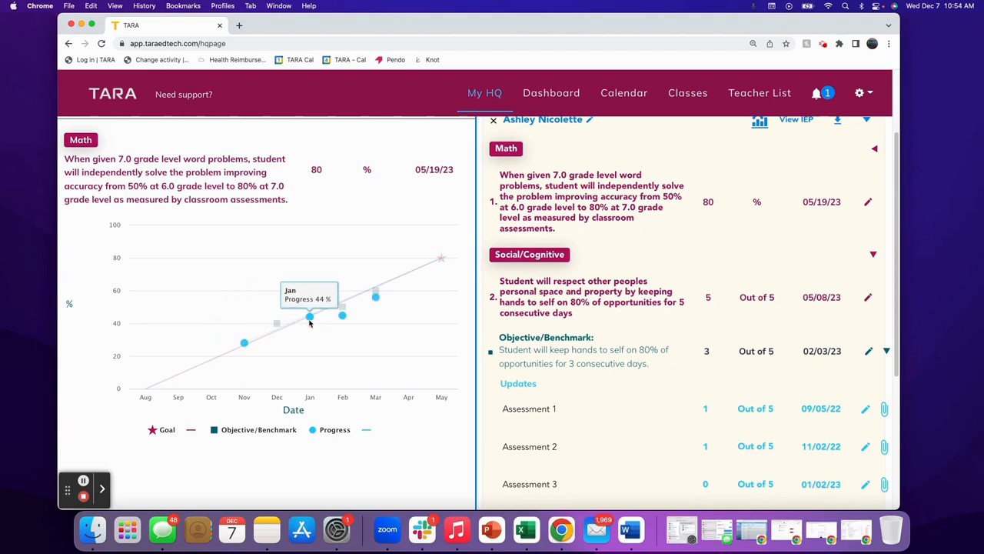
mouse_move(277, 323)
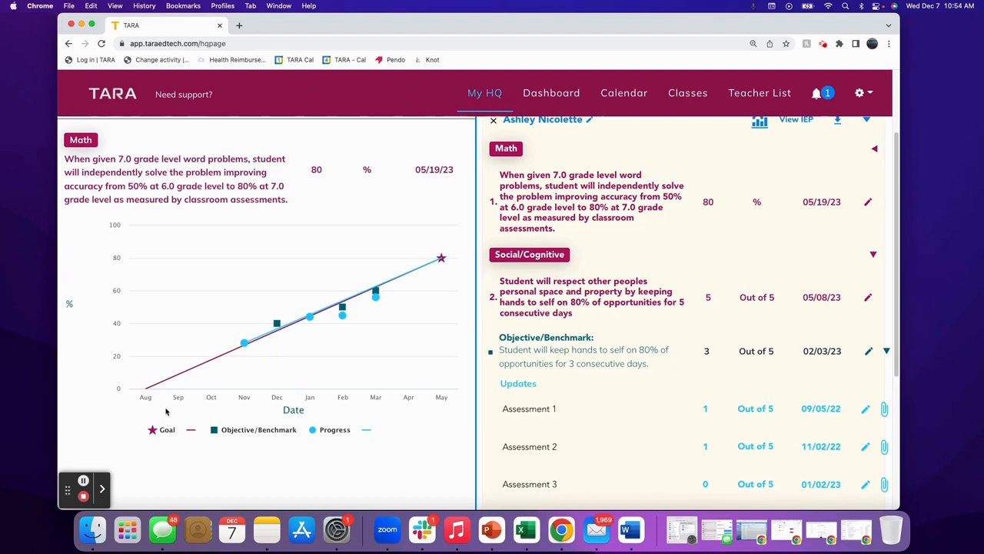
mouse_move(376, 295)
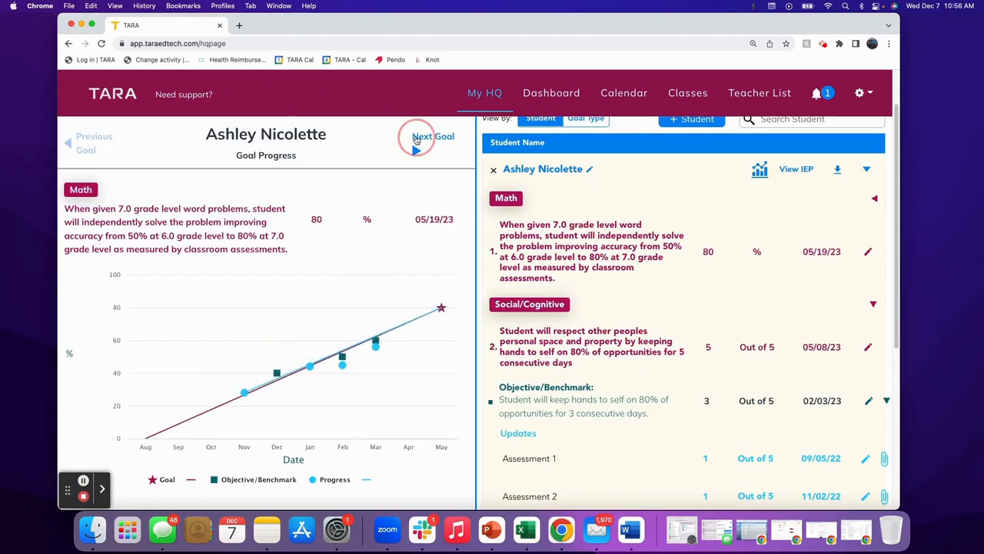
Show the Social/Cognitive goal's progress graph and launch the exported progress report.
left_click(421, 141)
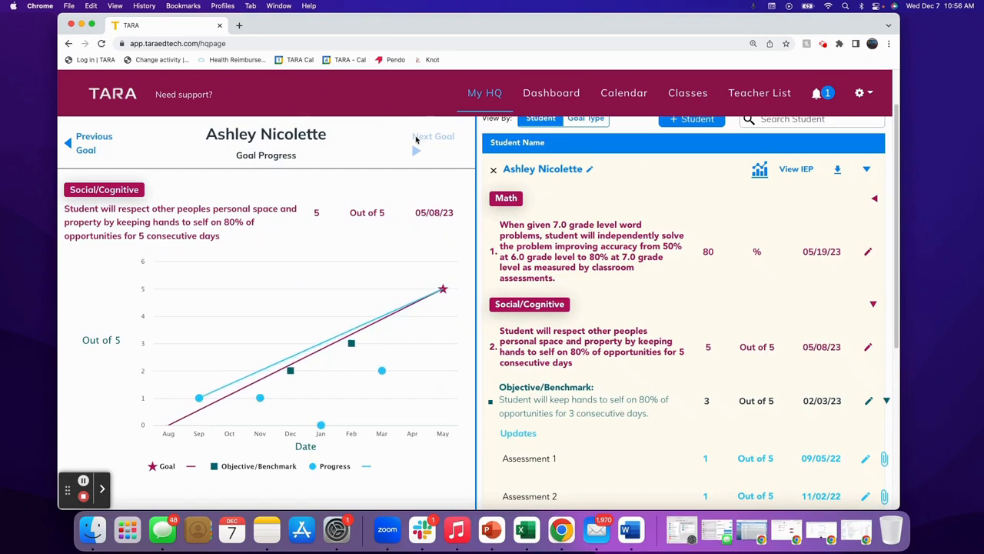
mouse_move(394, 176)
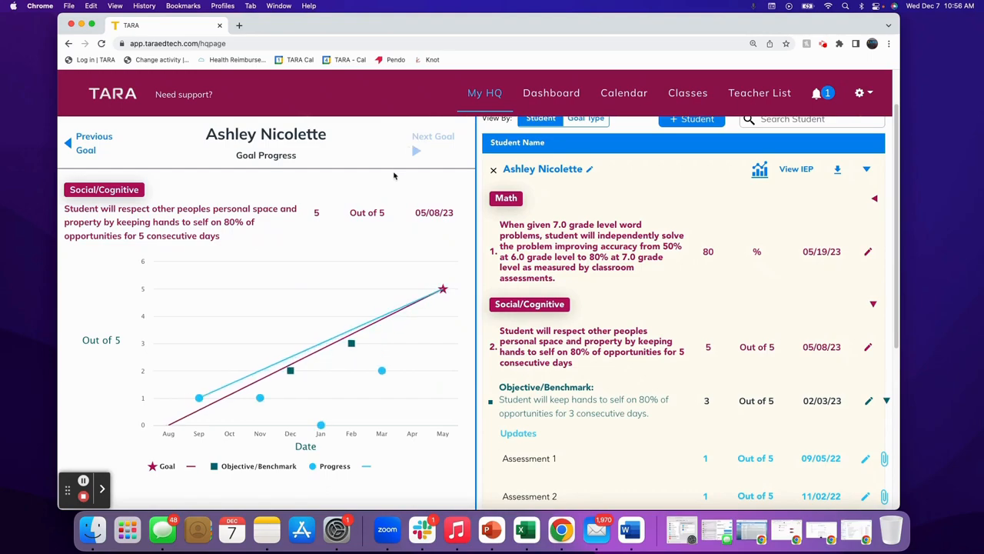
mouse_move(320, 425)
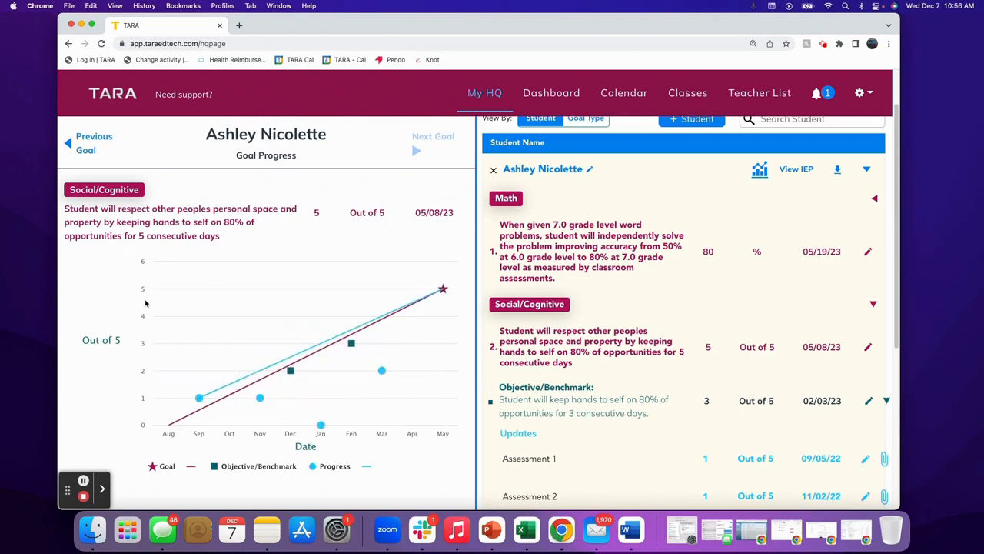
mouse_move(443, 289)
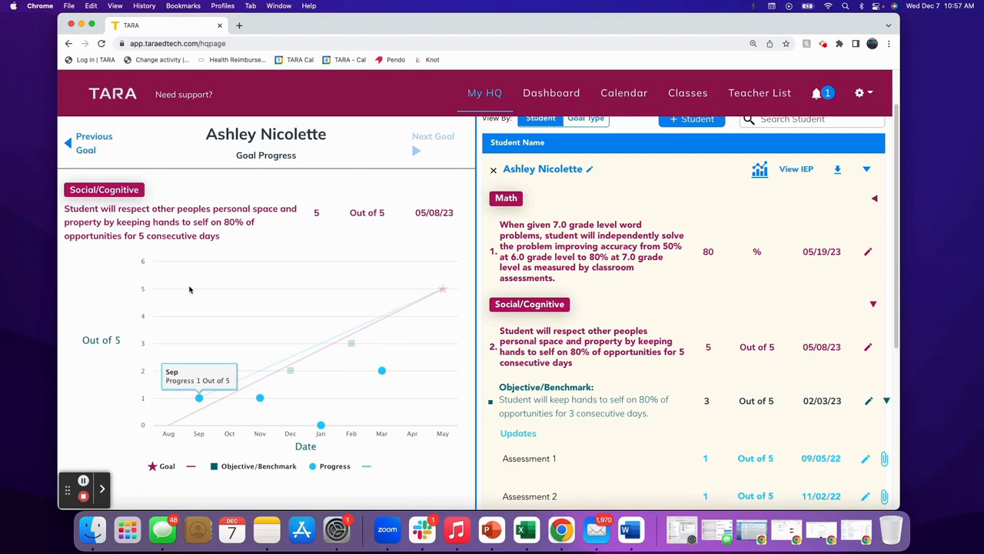
mouse_move(90, 440)
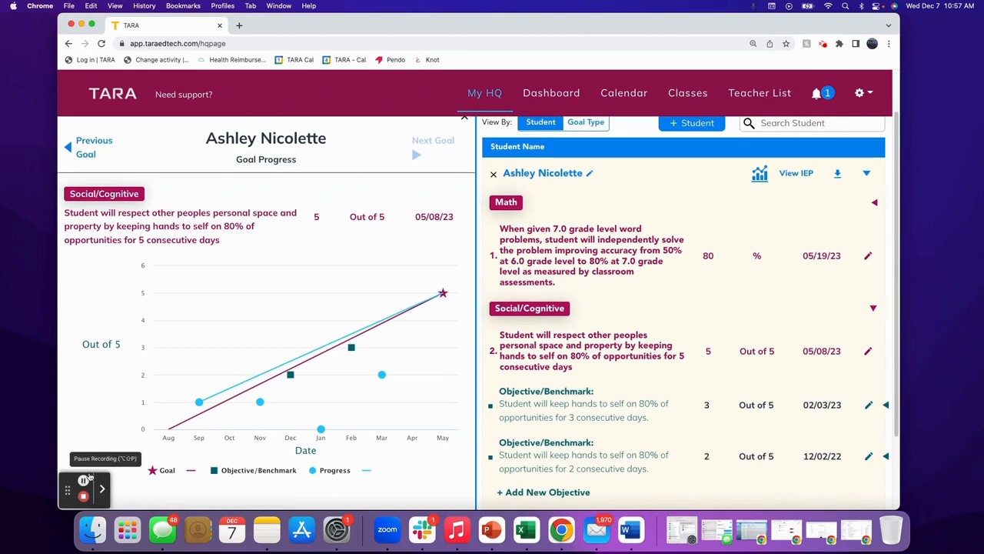
mouse_move(289, 376)
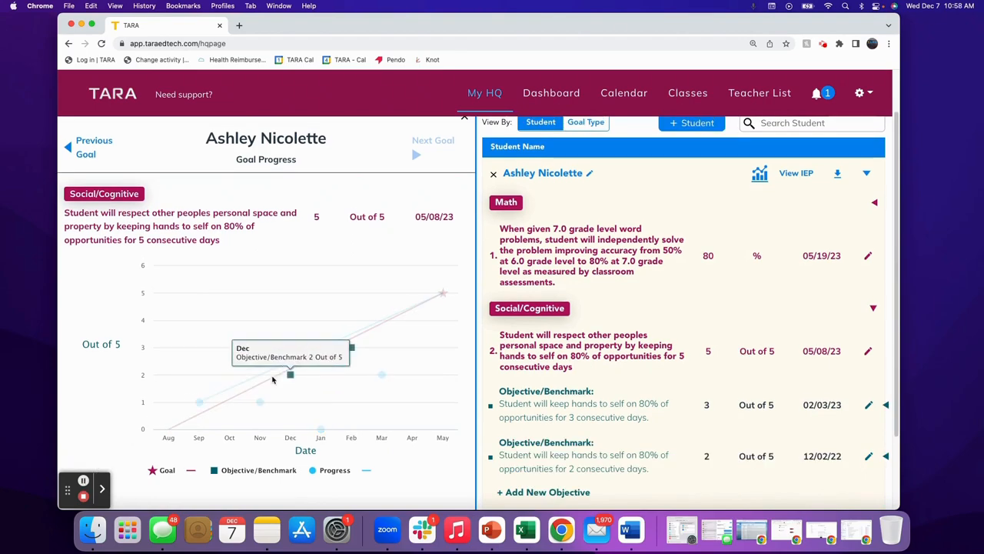
mouse_move(598, 322)
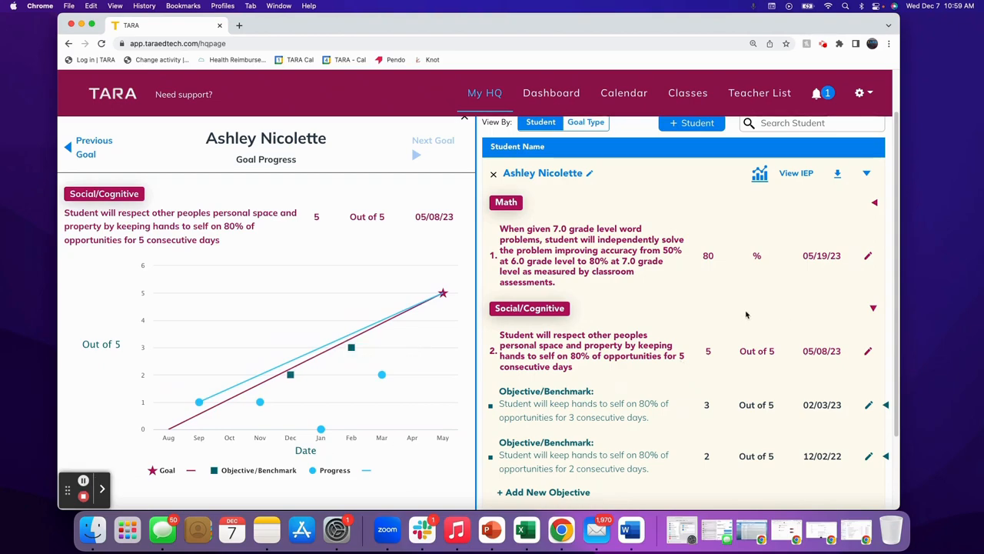
mouse_move(732, 311)
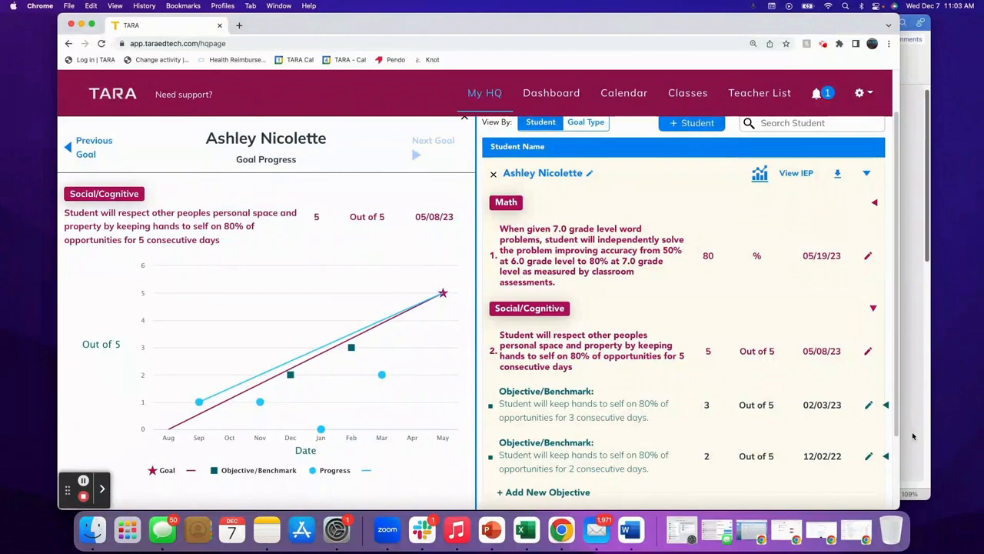
left_click(631, 530)
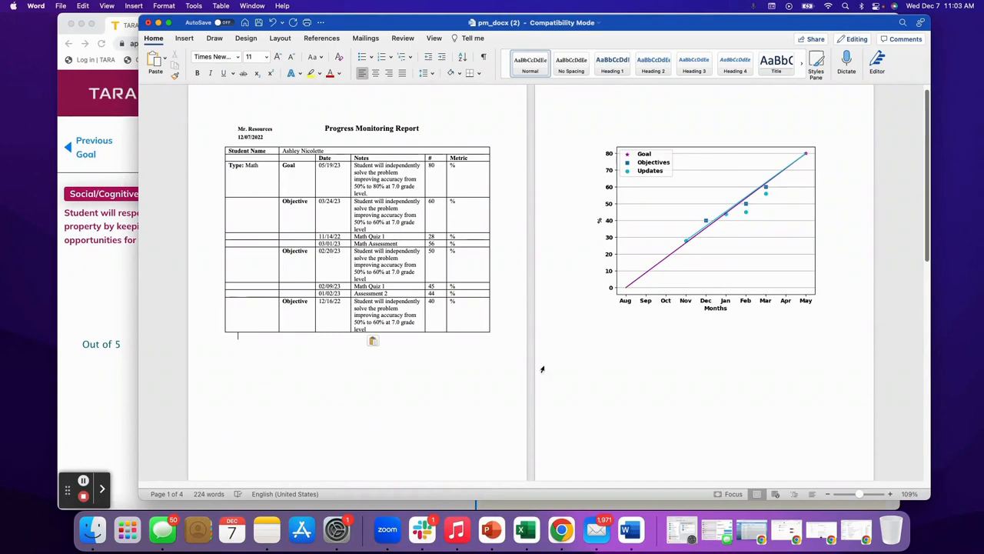
mouse_move(662, 389)
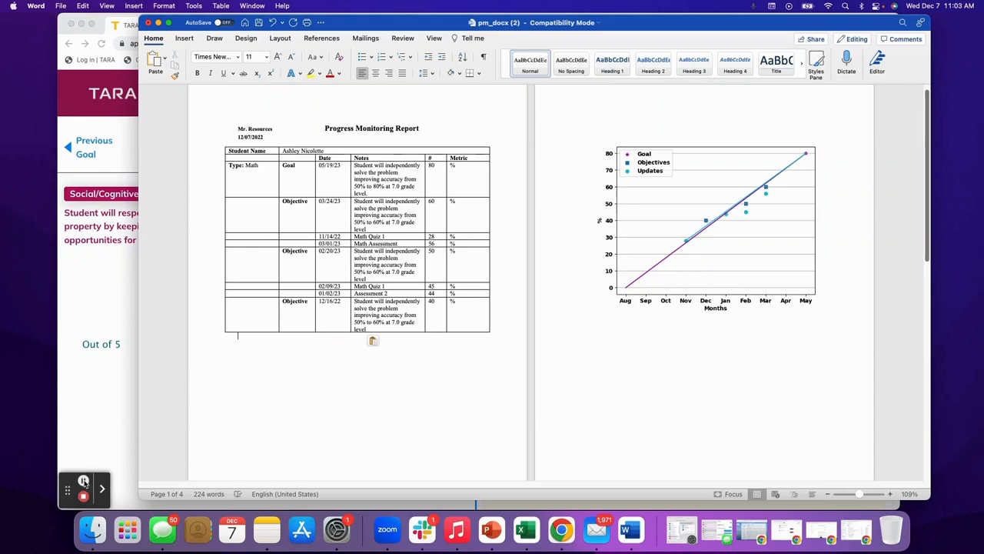
Return from the Word report to TARA's goal progress graphs.
left_click(560, 529)
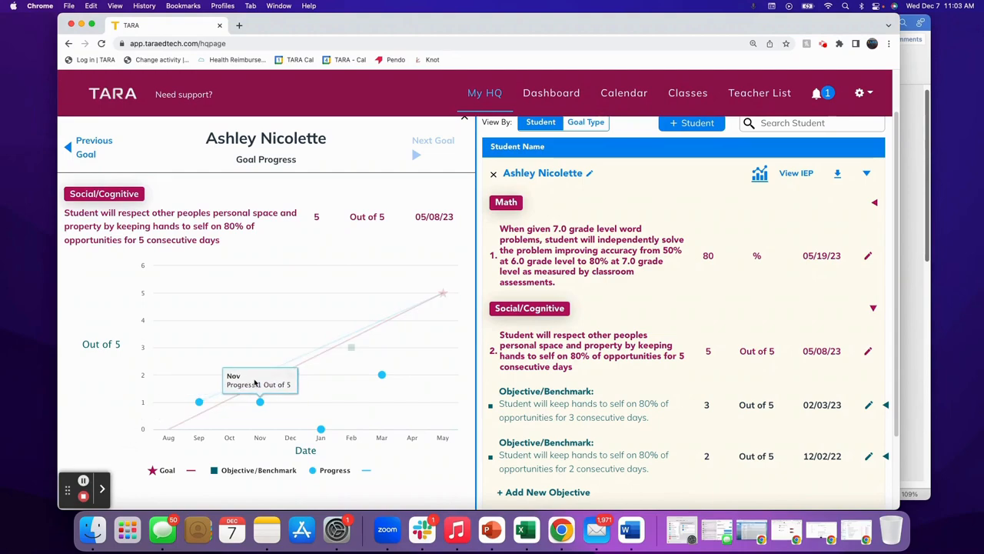
mouse_move(253, 397)
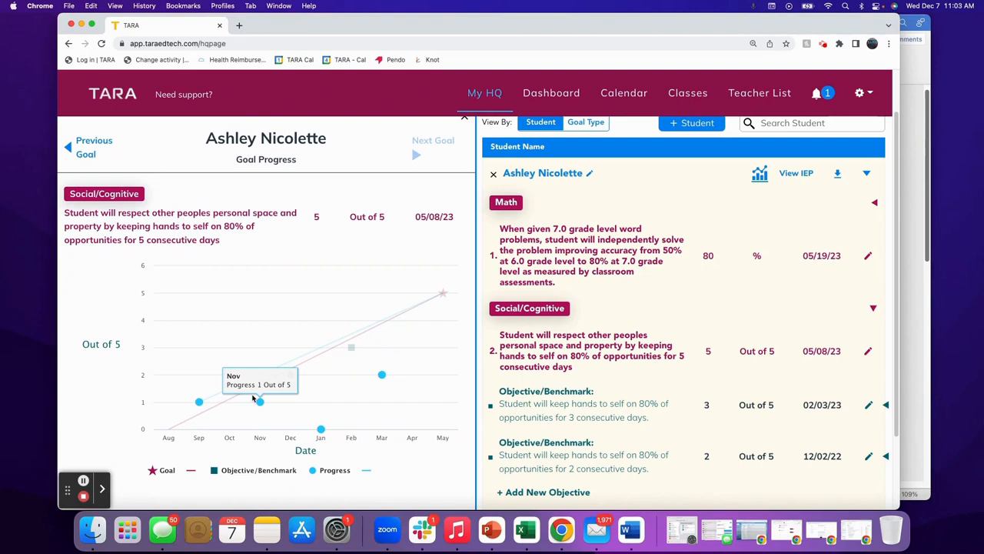
mouse_move(289, 375)
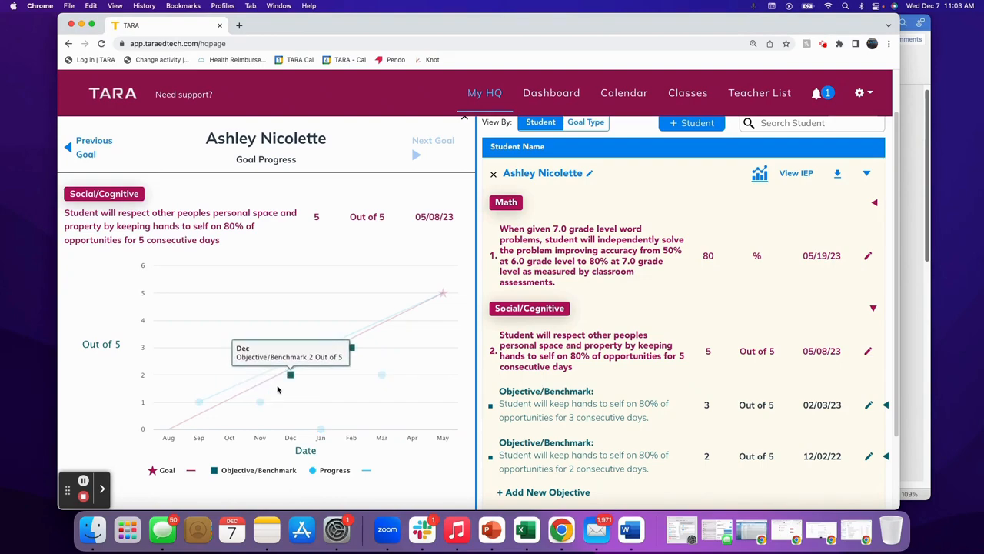